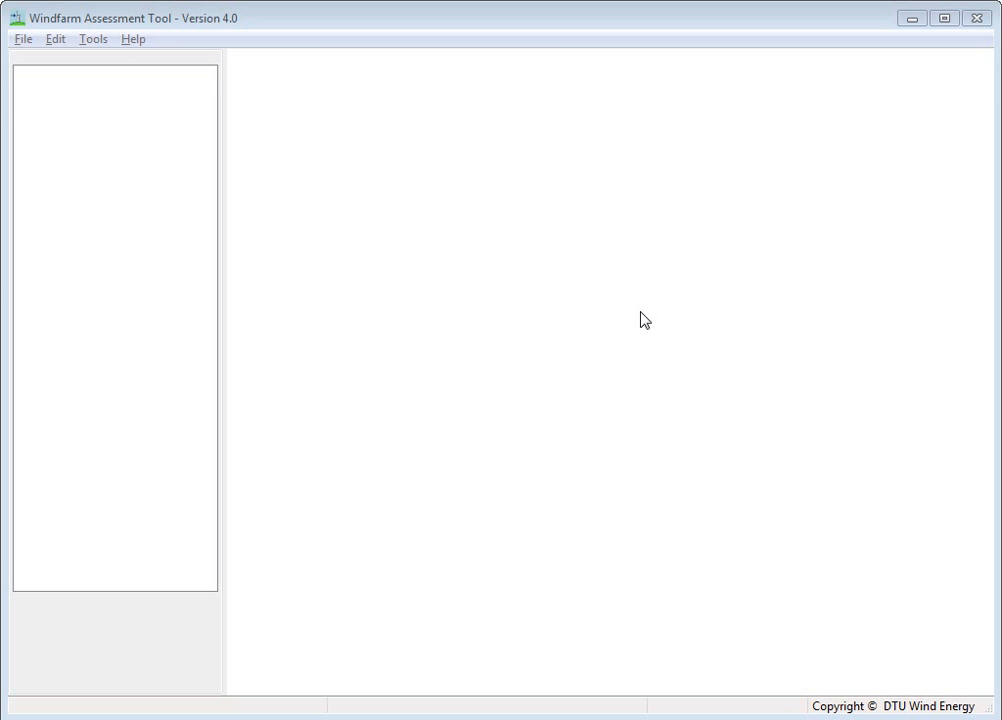
{"action": "mouse_move", "coordinate": [328, 64]}
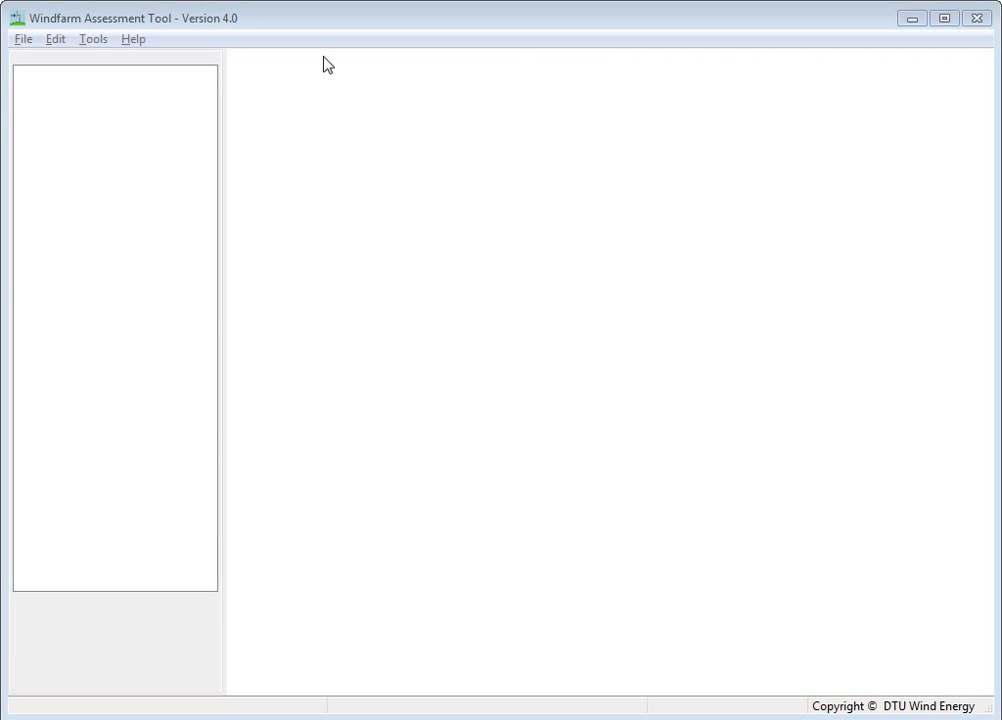
{"action": "mouse_move", "coordinate": [100, 24]}
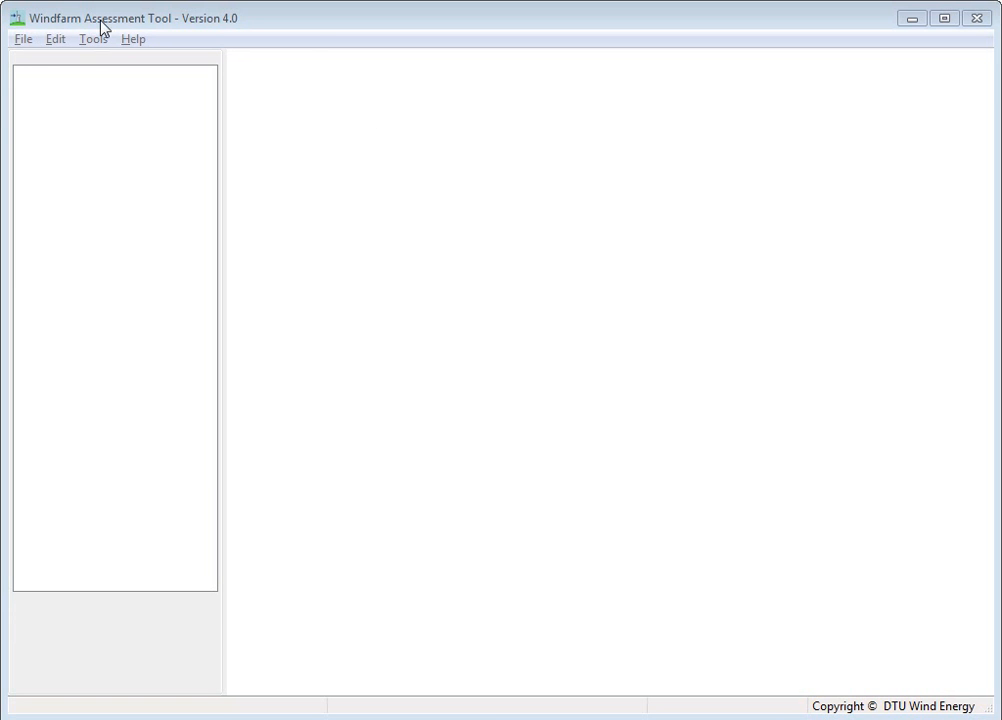
{"action": "mouse_move", "coordinate": [170, 32]}
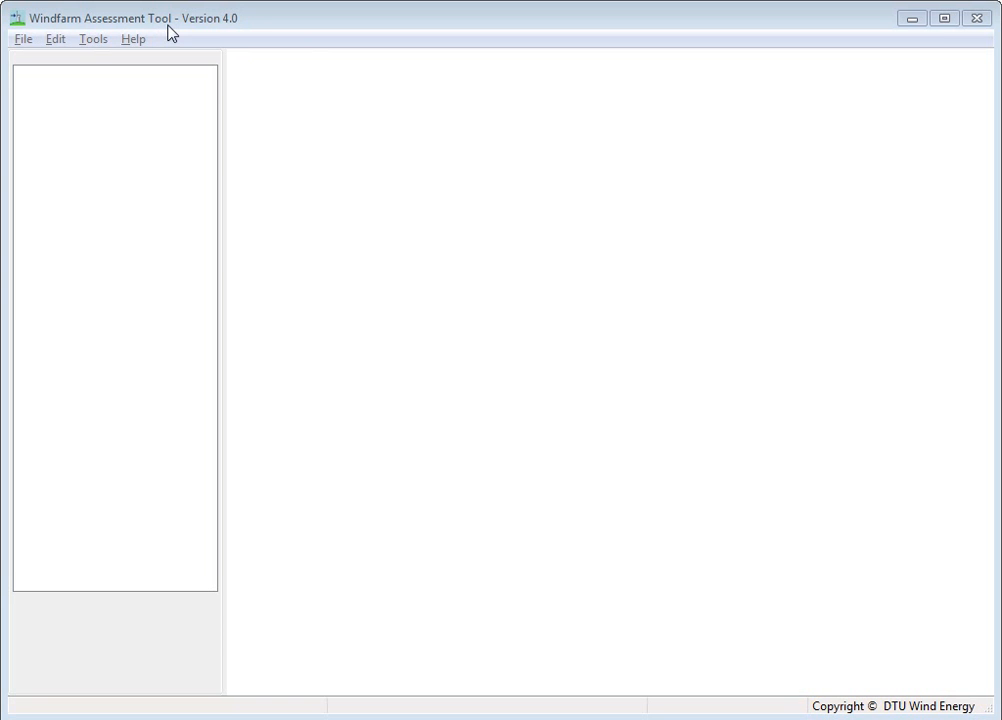
{"action": "mouse_move", "coordinate": [152, 62]}
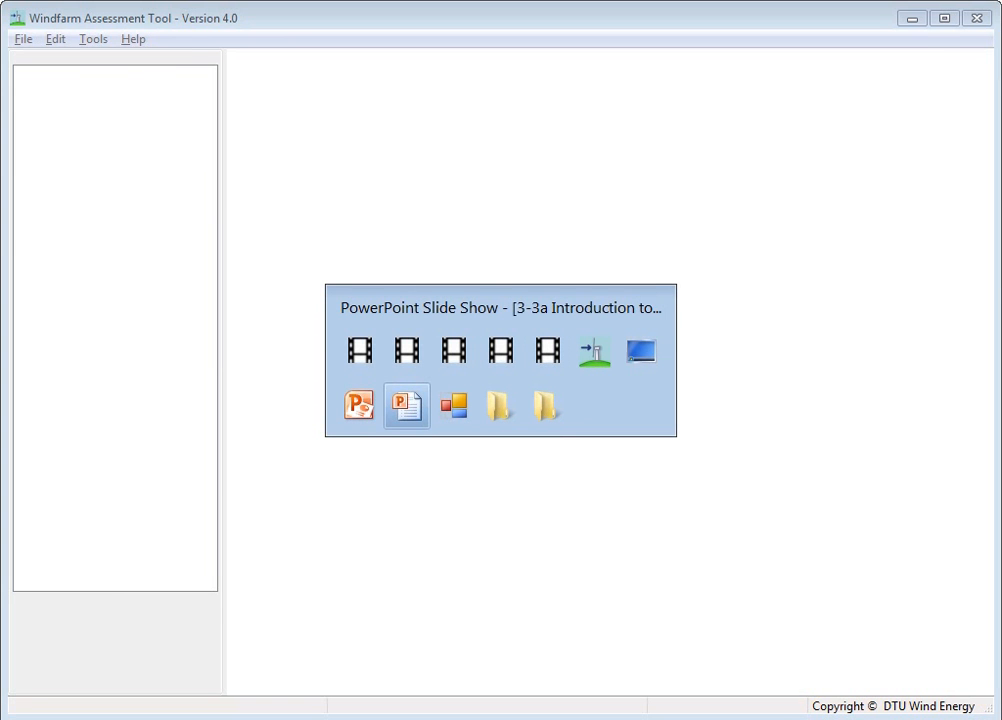
Reopen the recent 'Pena test project.wat' from the File menu.
{"action": "double_click", "coordinate": [404, 404]}
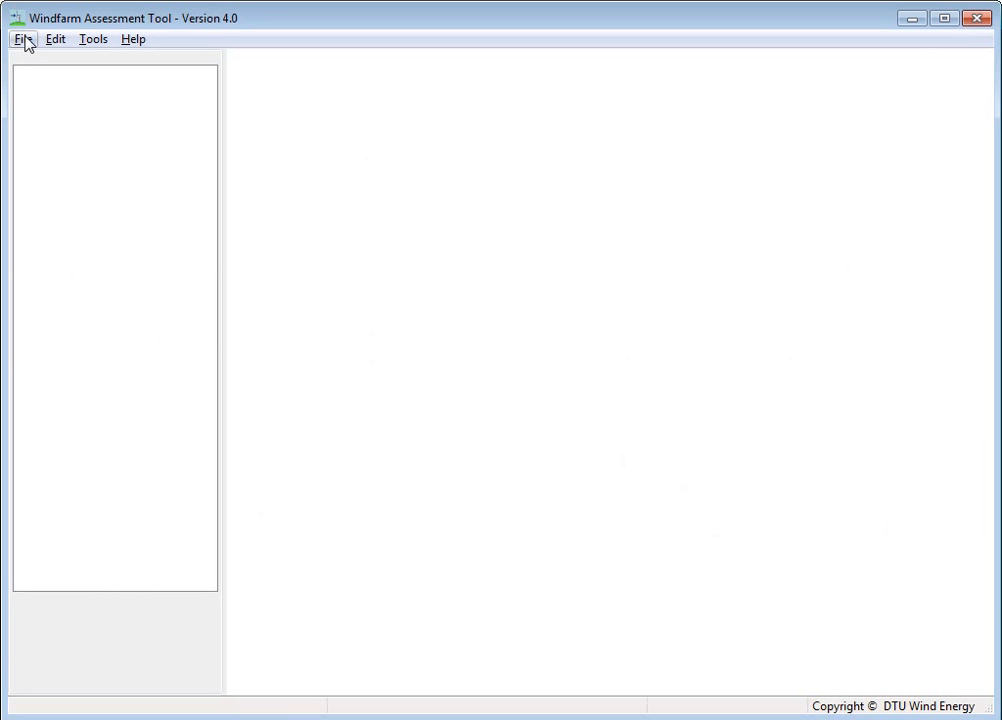
{"action": "mouse_move", "coordinate": [28, 56]}
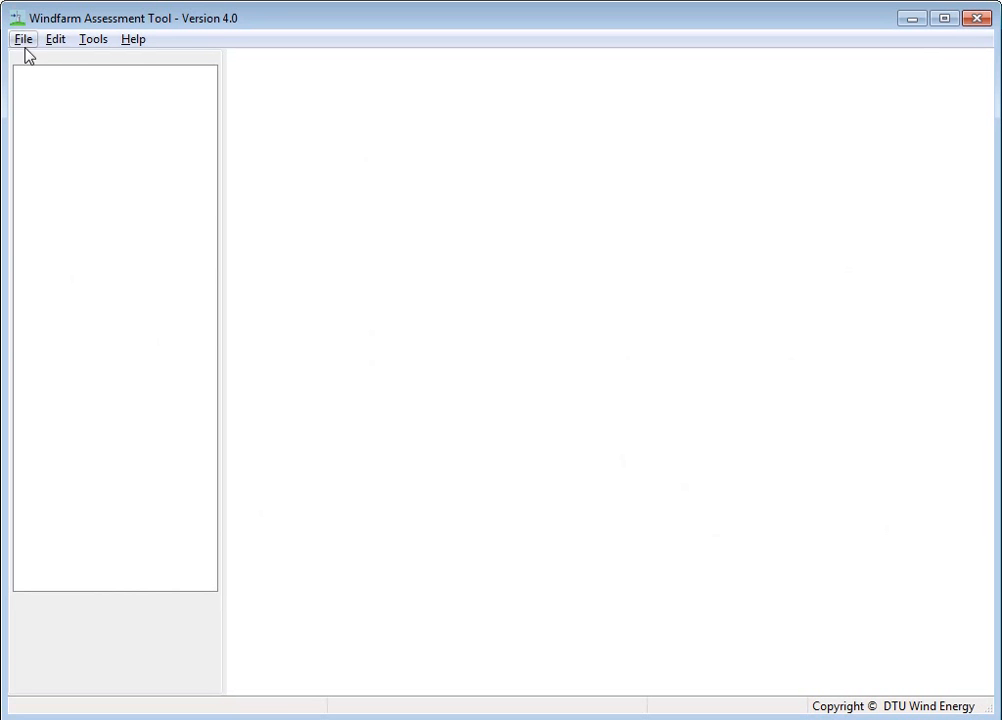
{"action": "left_click", "coordinate": [24, 38]}
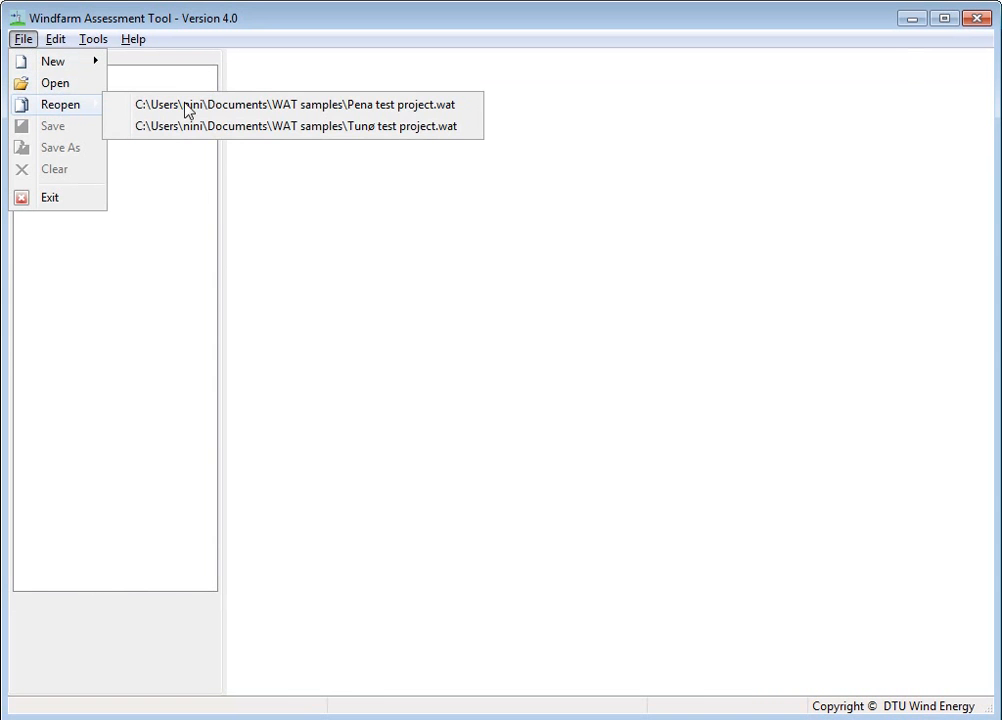
{"action": "mouse_move", "coordinate": [230, 104]}
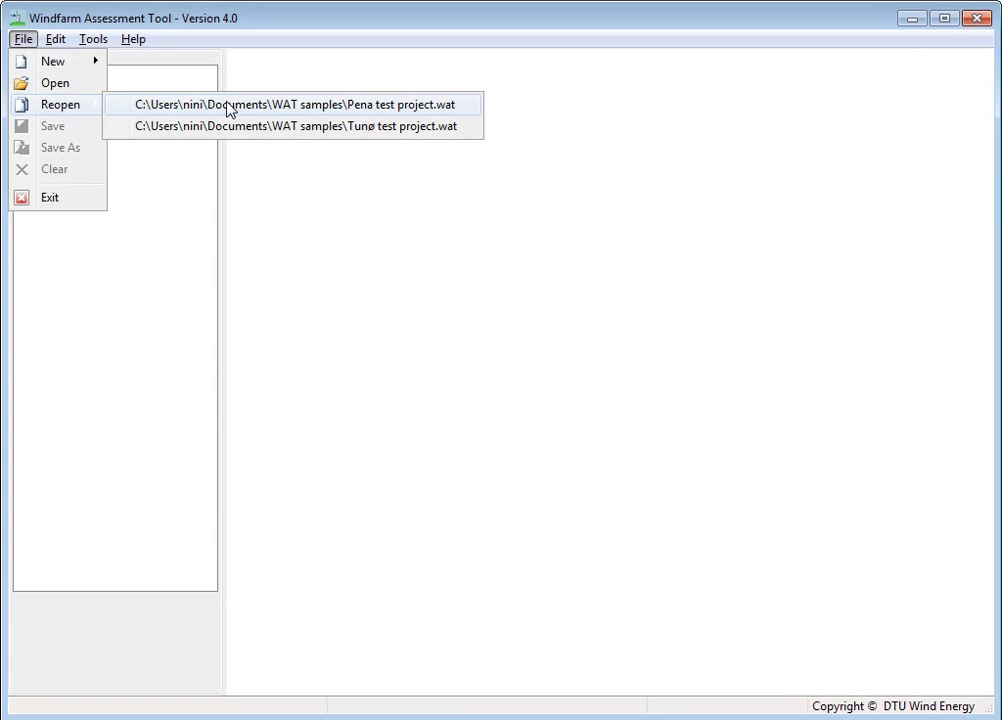
{"action": "left_click", "coordinate": [296, 104]}
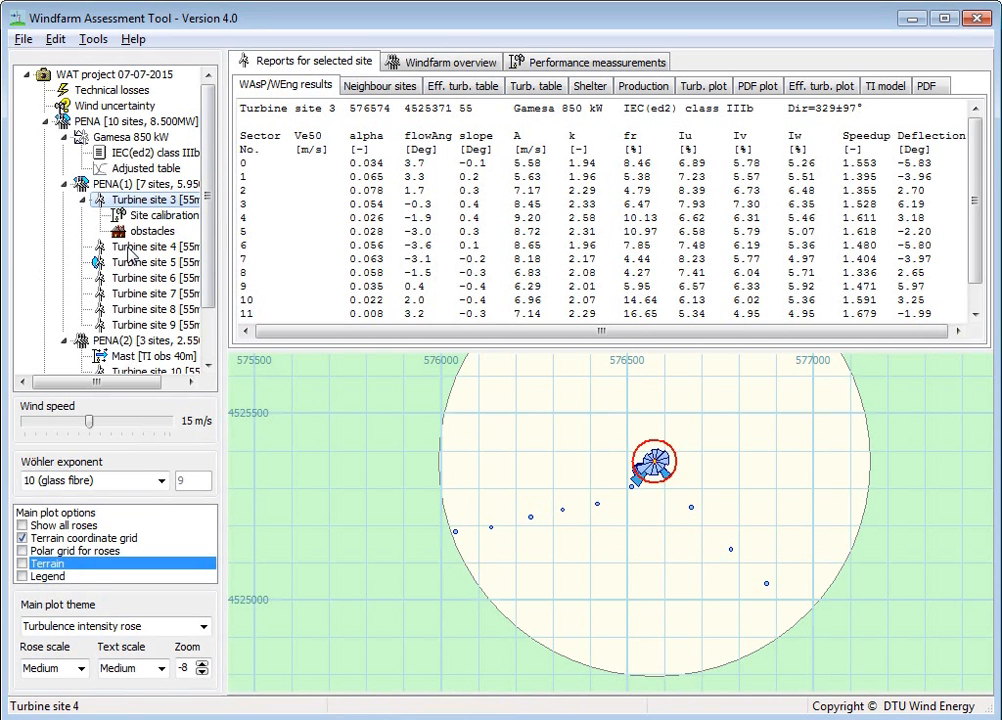
Select Turbine site 6 in the project tree to view its results and rose plot.
{"action": "left_click", "coordinate": [150, 246]}
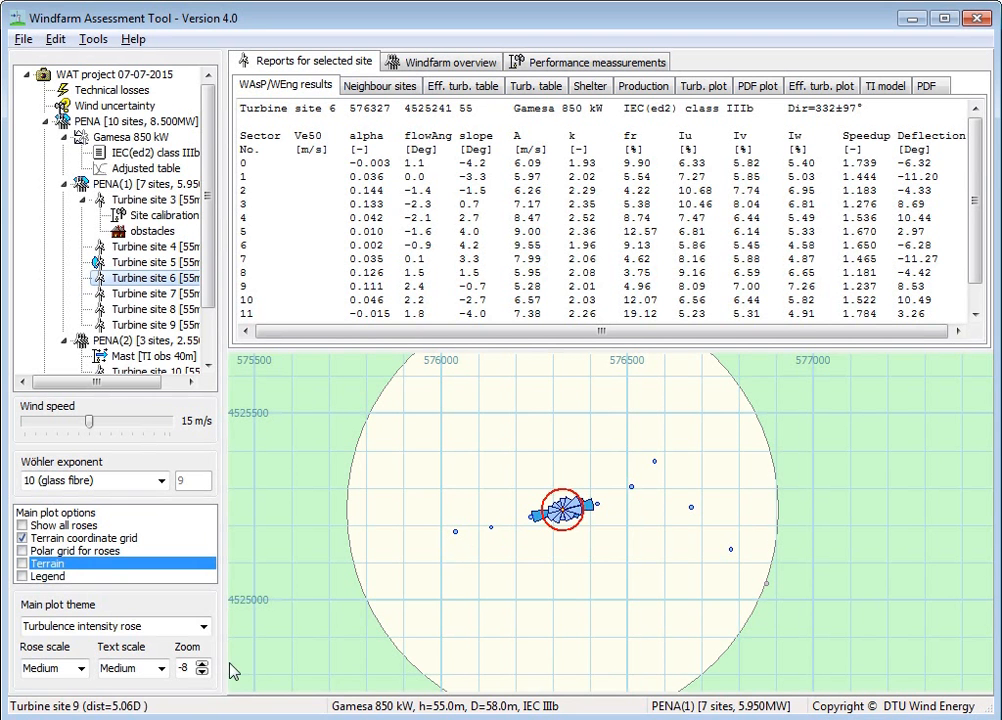
Set the main plot theme to Conditional wind rose and lower the wind speed to 8 m/s.
{"action": "left_click", "coordinate": [204, 626]}
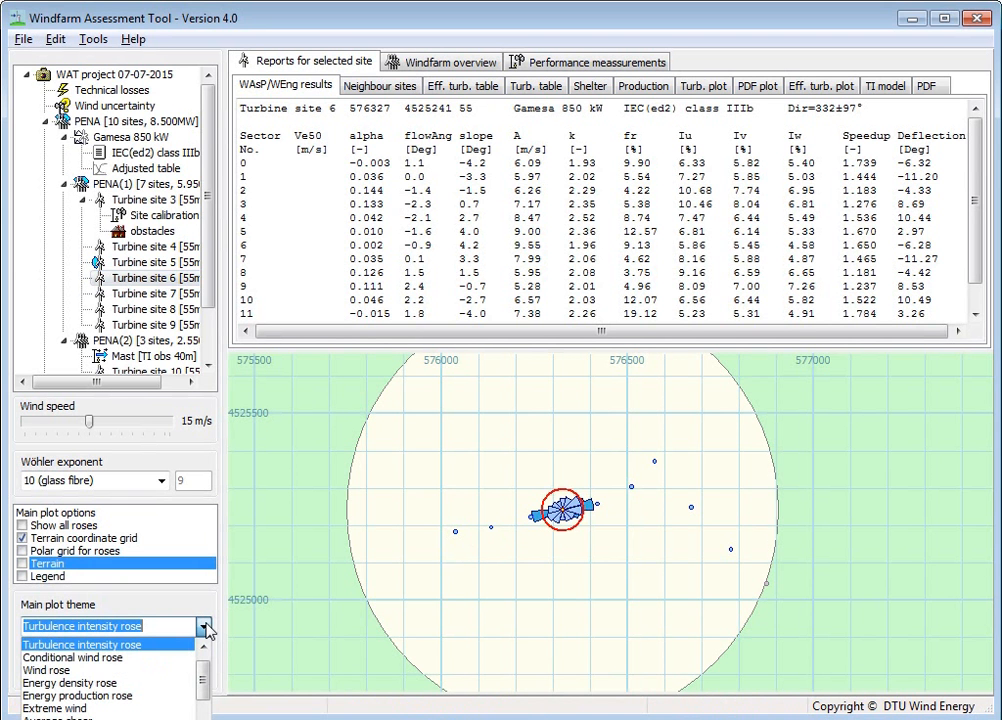
{"action": "mouse_move", "coordinate": [110, 656]}
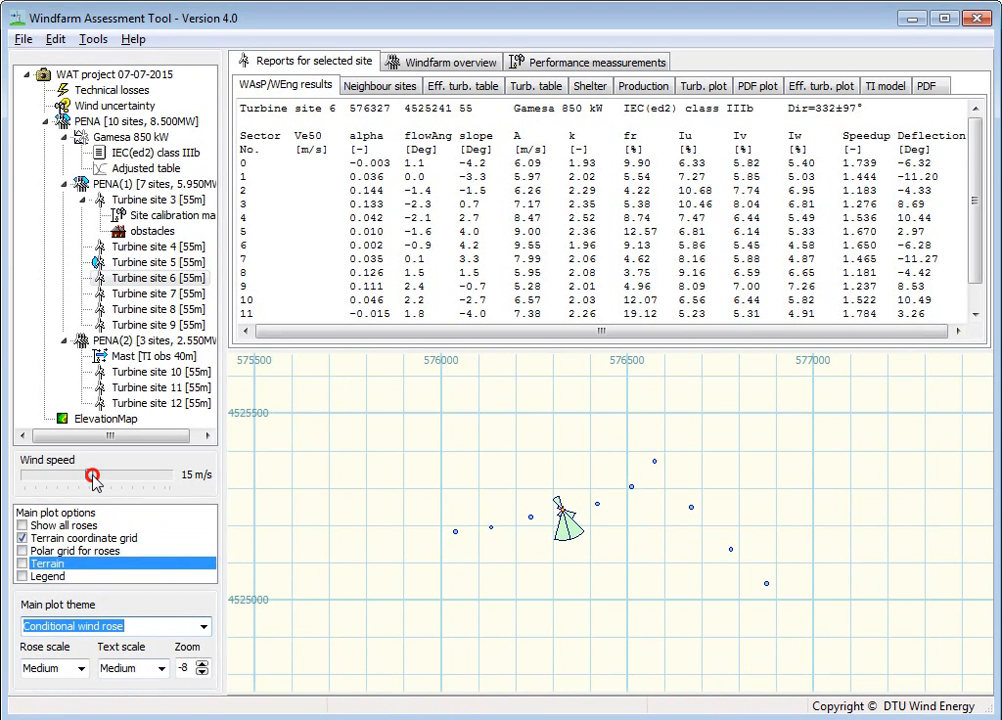
{"action": "left_click_drag", "start_coordinate": [92, 476], "coordinate": [66, 480]}
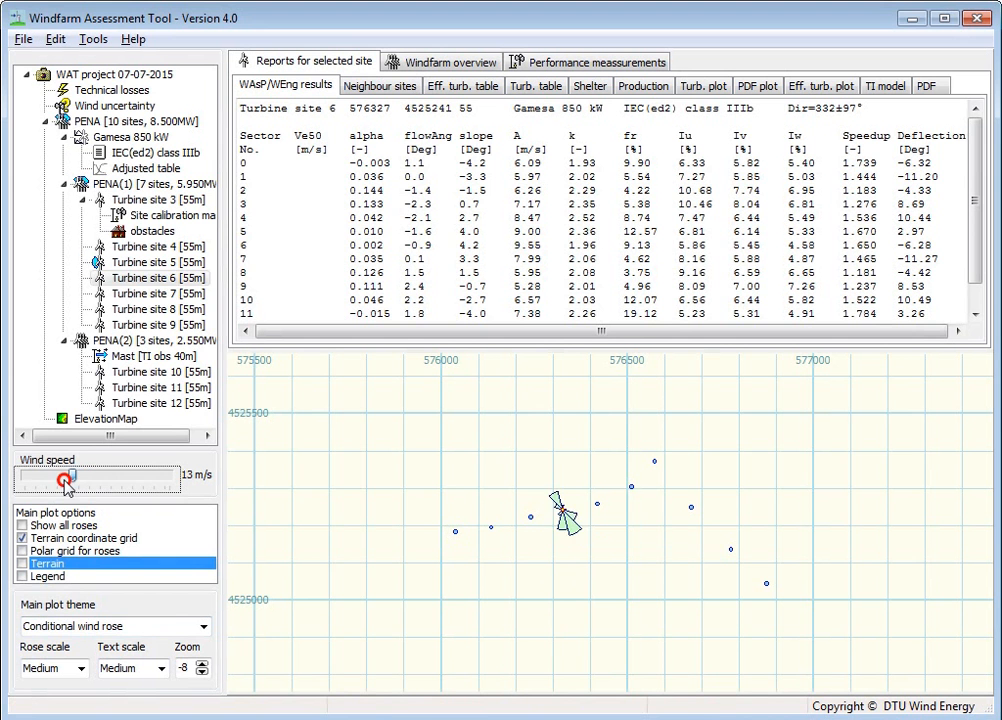
{"action": "left_click_drag", "start_coordinate": [68, 480], "coordinate": [66, 480]}
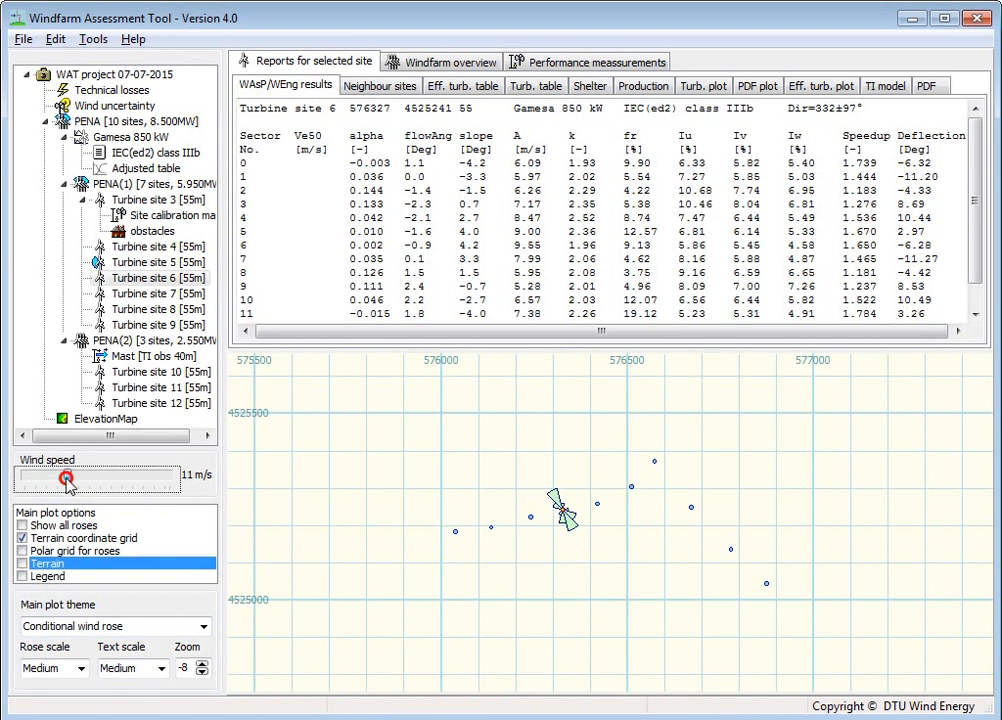
{"action": "left_click_drag", "start_coordinate": [68, 478], "coordinate": [56, 478]}
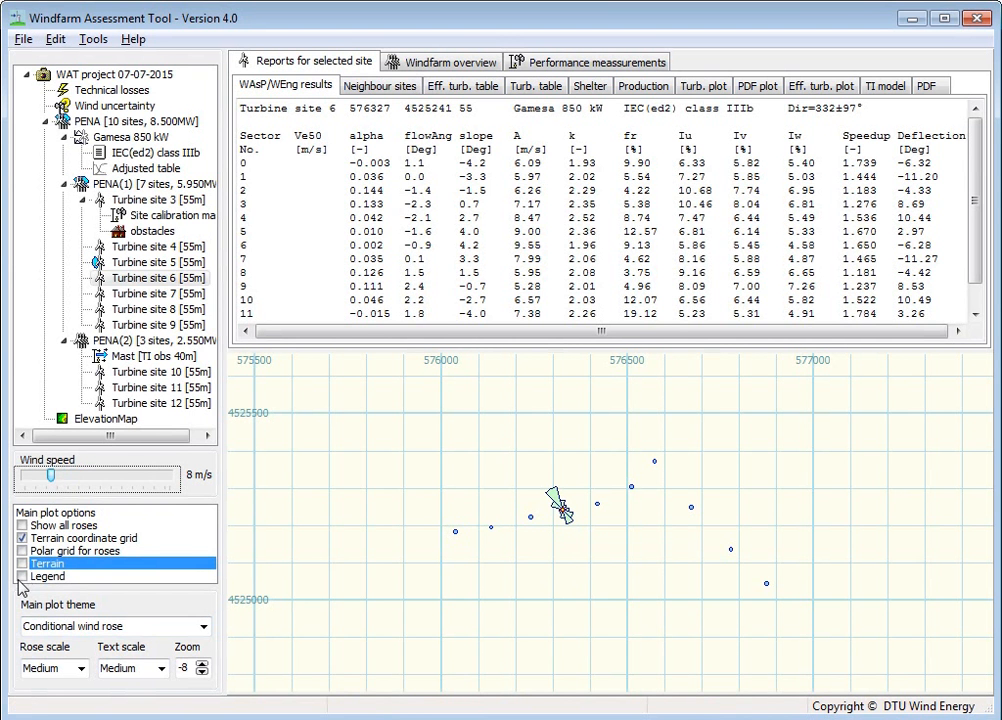
Enable the legend, set rose scale to Large and show roses at all turbine sites.
{"action": "left_click", "coordinate": [22, 576]}
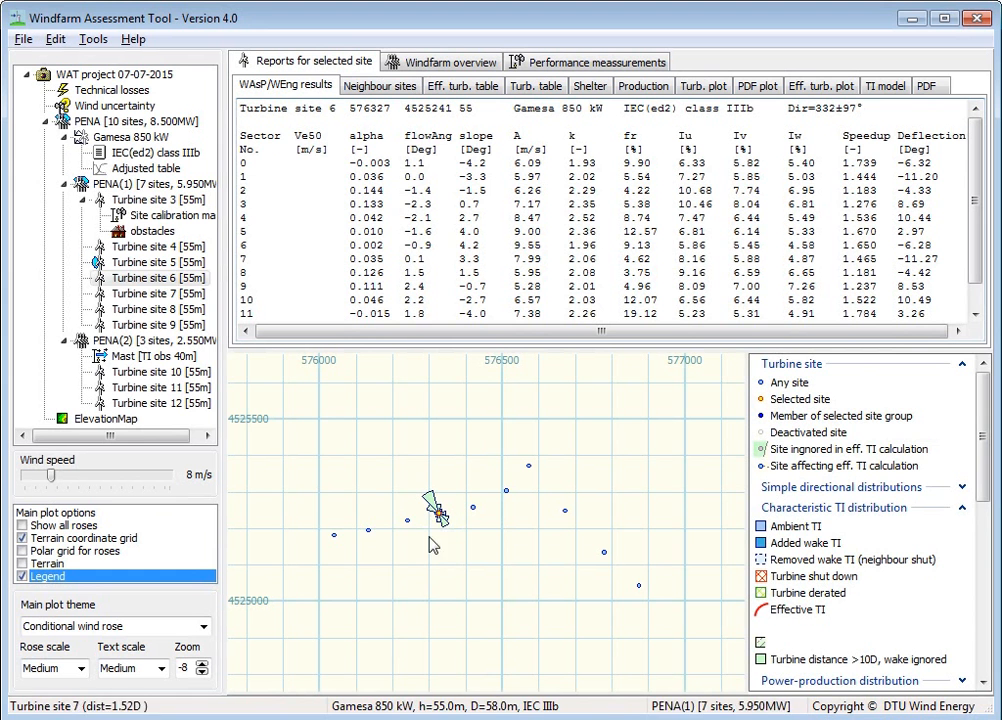
{"action": "mouse_move", "coordinate": [448, 550]}
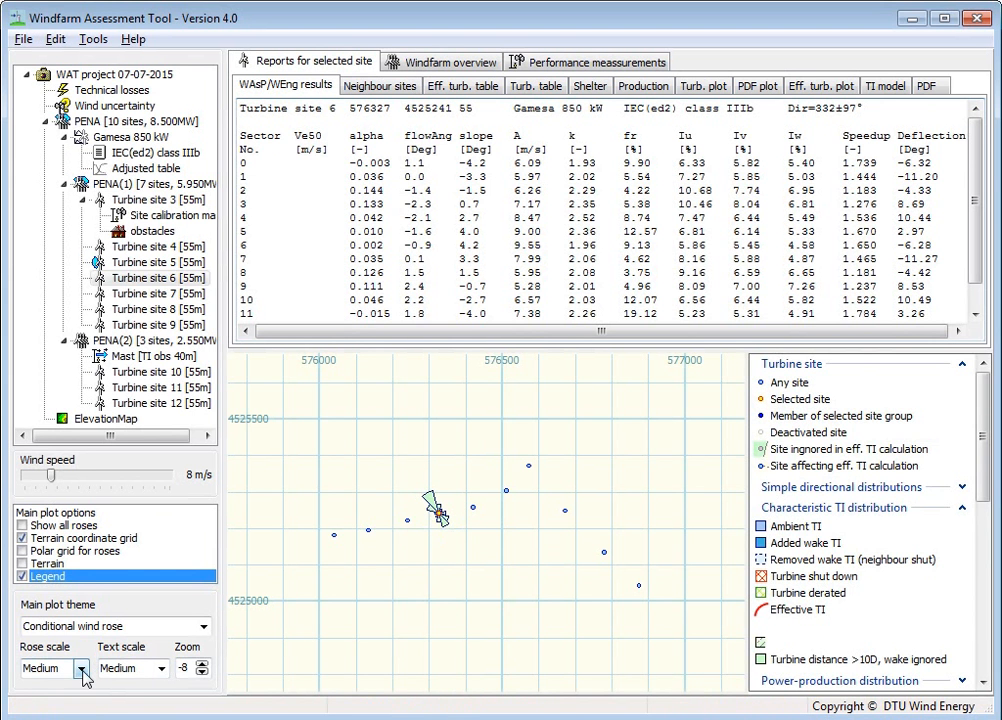
{"action": "left_click", "coordinate": [84, 668]}
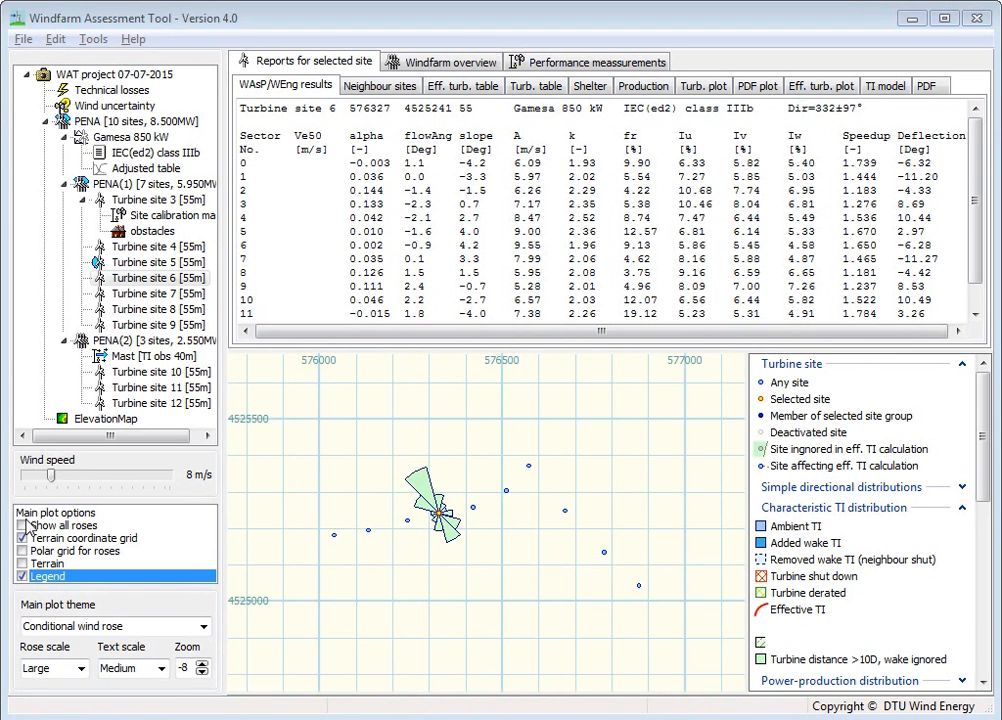
{"action": "left_click", "coordinate": [22, 524]}
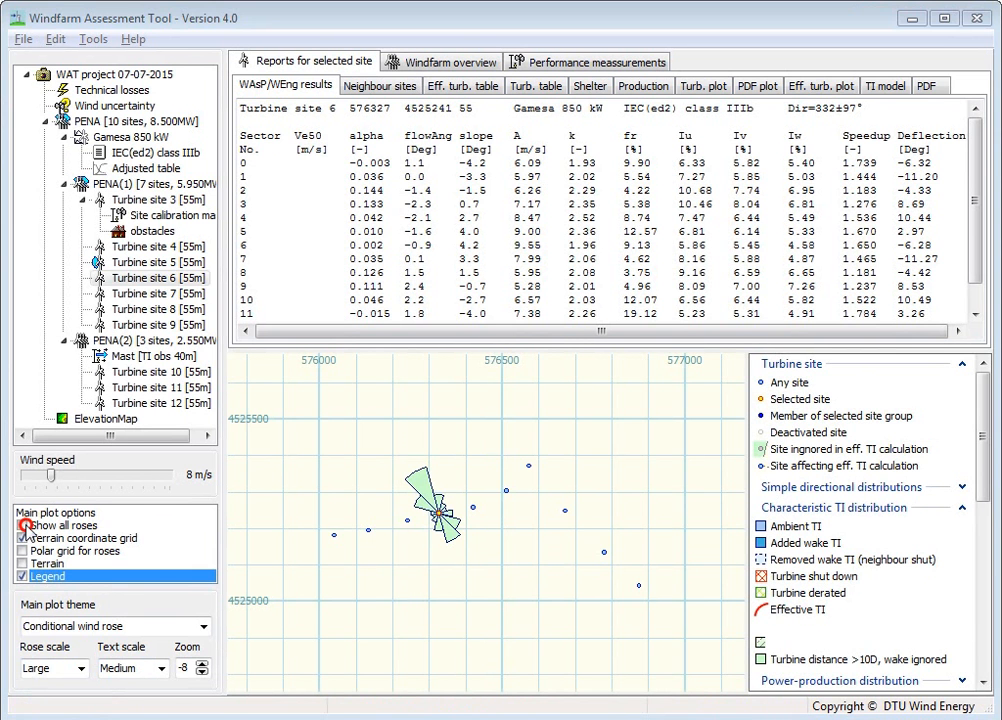
{"action": "left_click", "coordinate": [24, 524]}
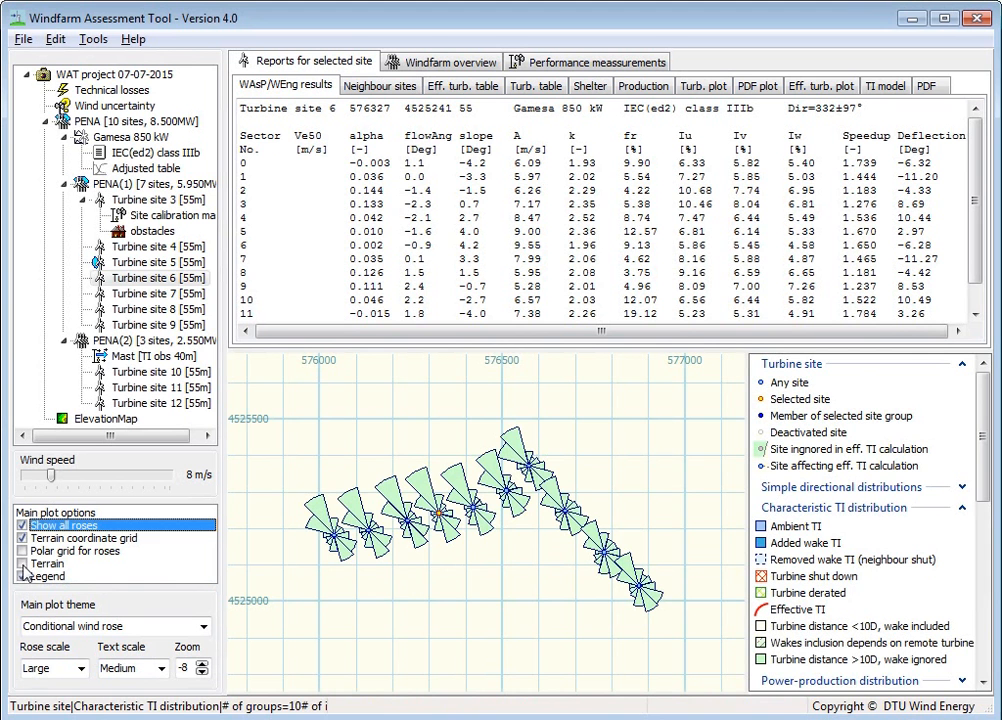
Enable Terrain so elevation shading renders beneath the wind roses on the site plot.
{"action": "left_click", "coordinate": [48, 564]}
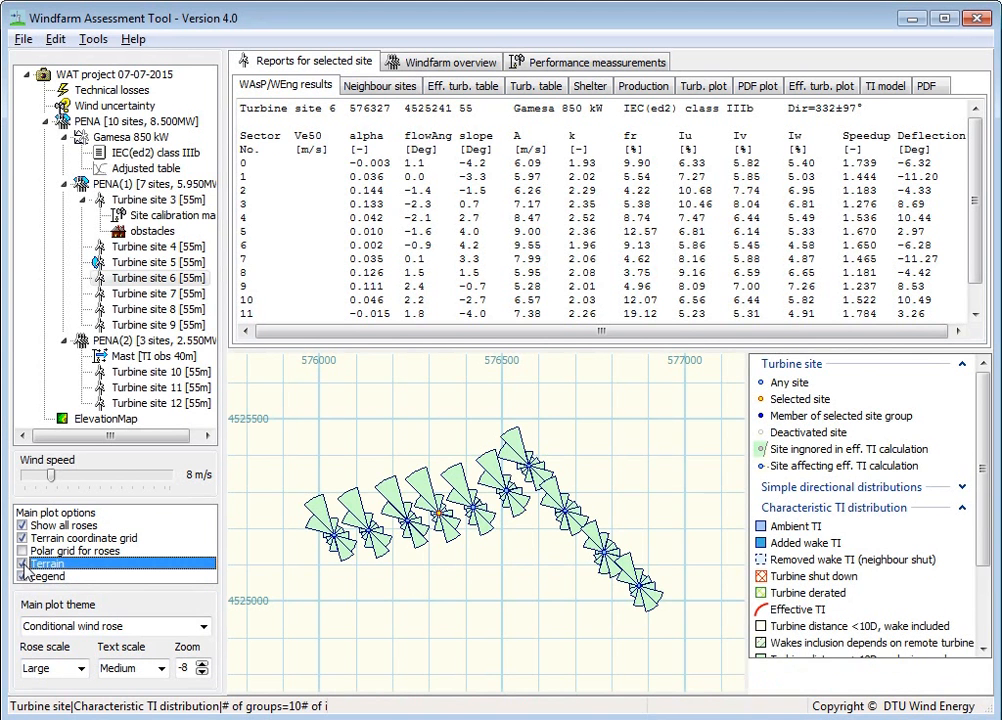
{"action": "left_click", "coordinate": [24, 564]}
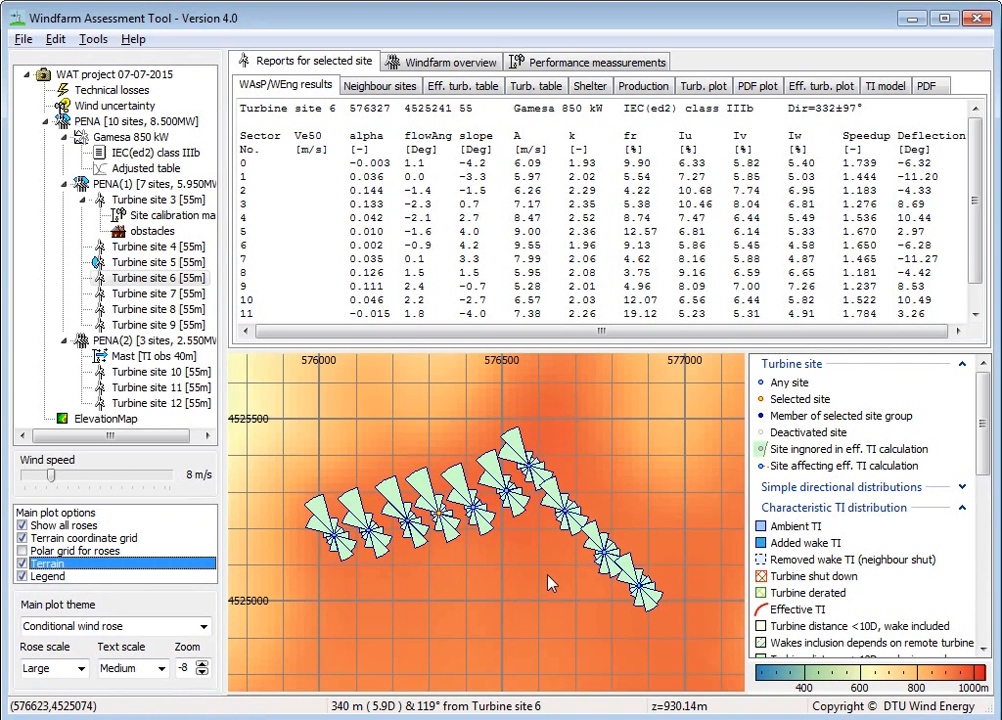
{"action": "mouse_move", "coordinate": [502, 570]}
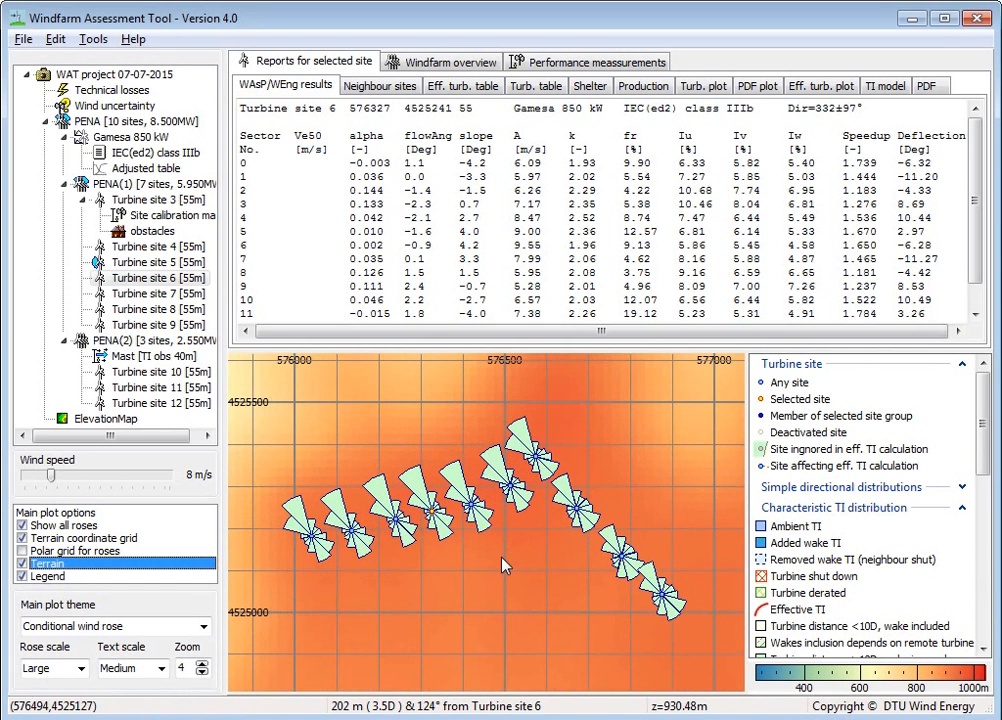
{"action": "left_click", "coordinate": [200, 662]}
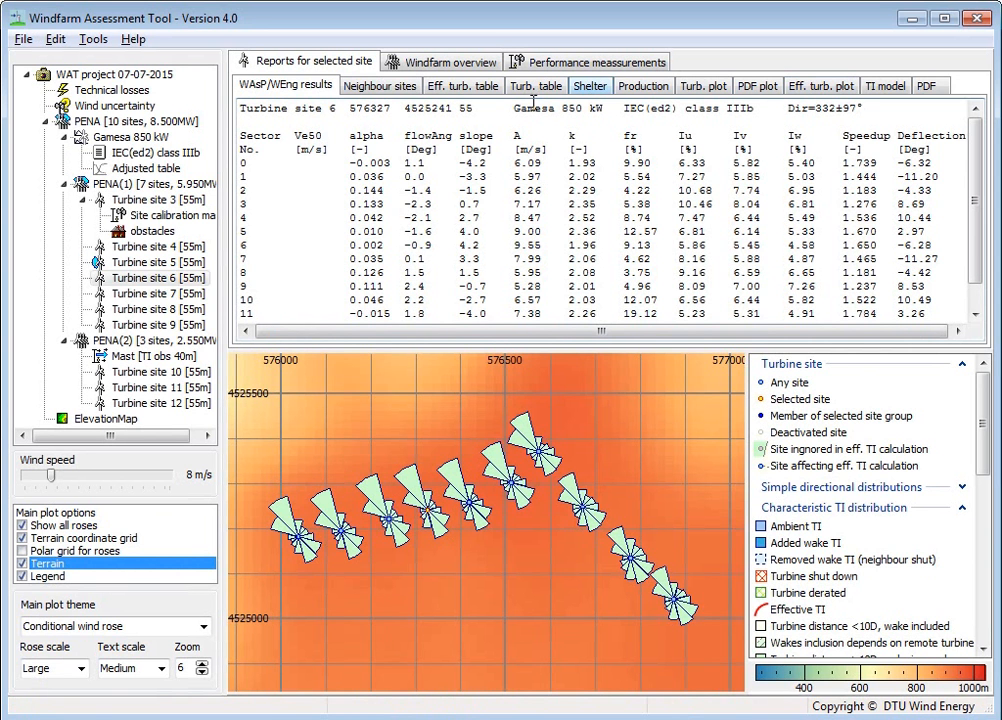
View the site's turbulence table, then the Windfarm overview Production table with AEP and losses.
{"action": "left_click", "coordinate": [536, 84]}
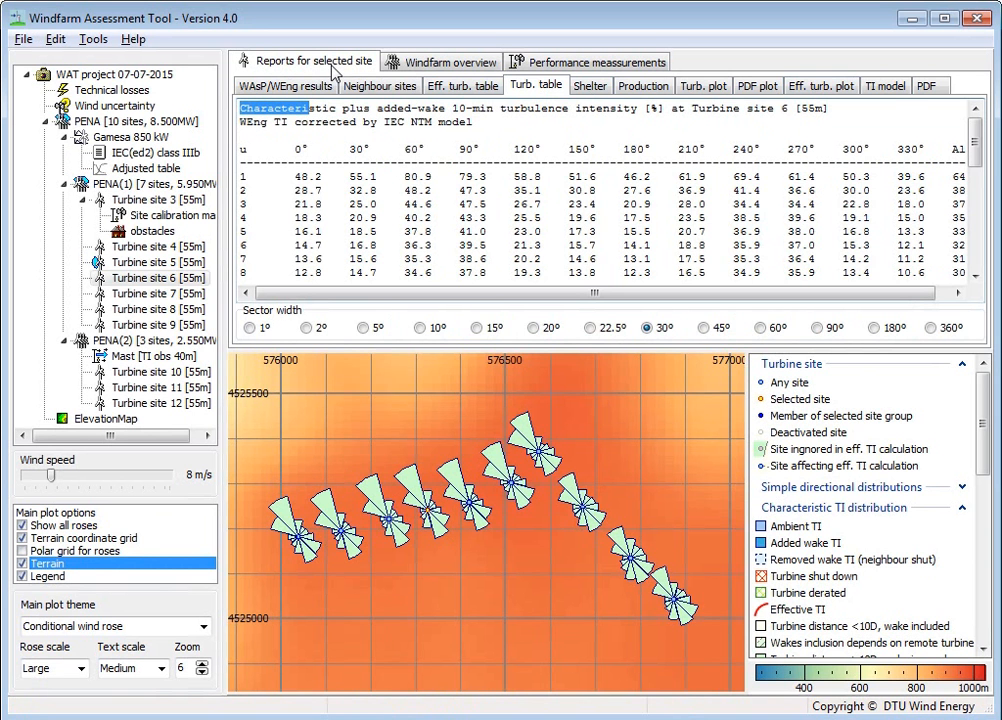
{"action": "left_click", "coordinate": [440, 60]}
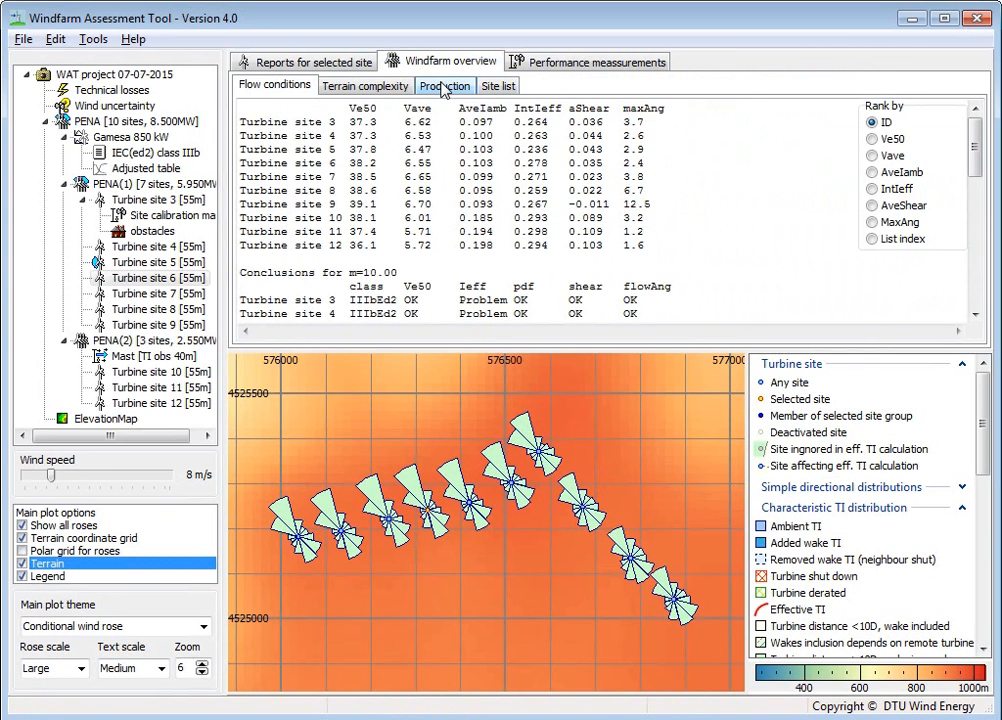
{"action": "left_click", "coordinate": [444, 84]}
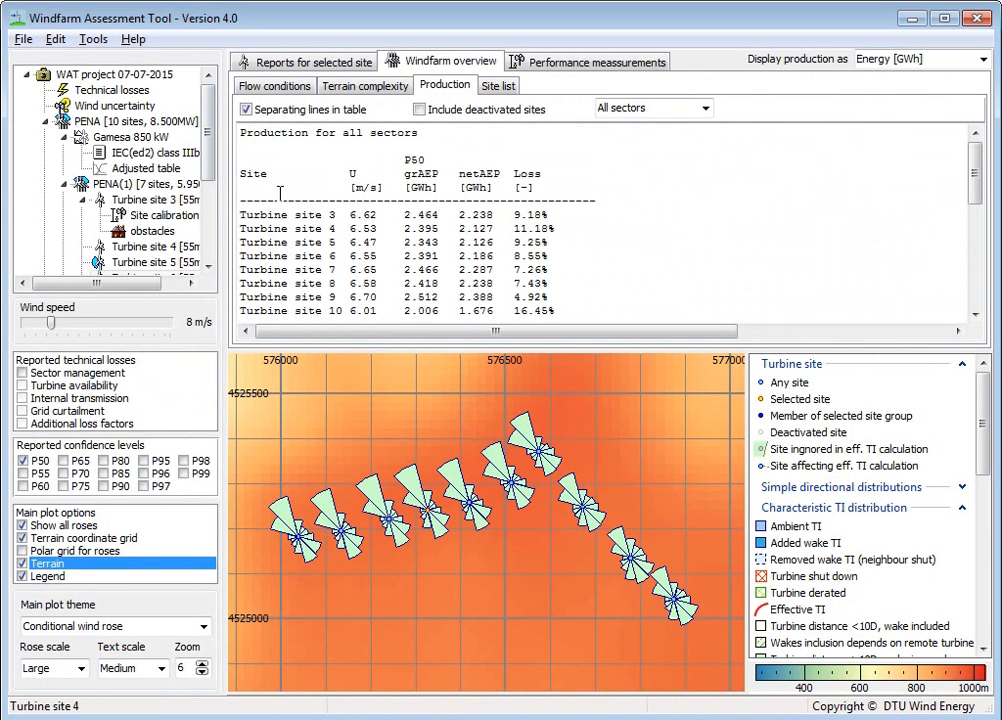
{"action": "mouse_move", "coordinate": [528, 138]}
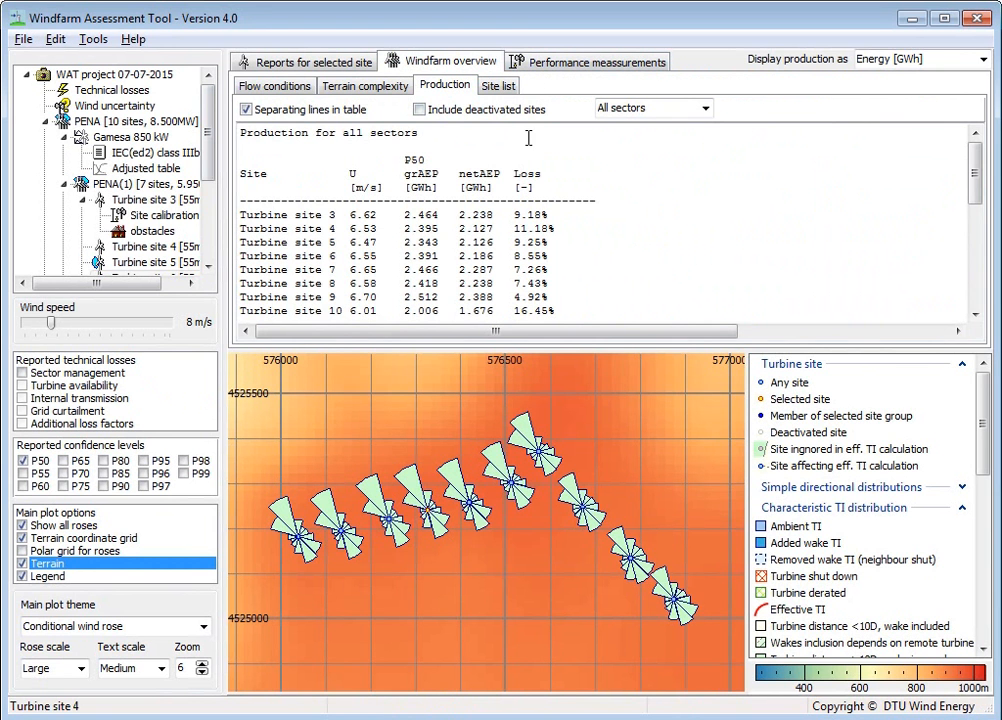
{"action": "mouse_move", "coordinate": [42, 360]}
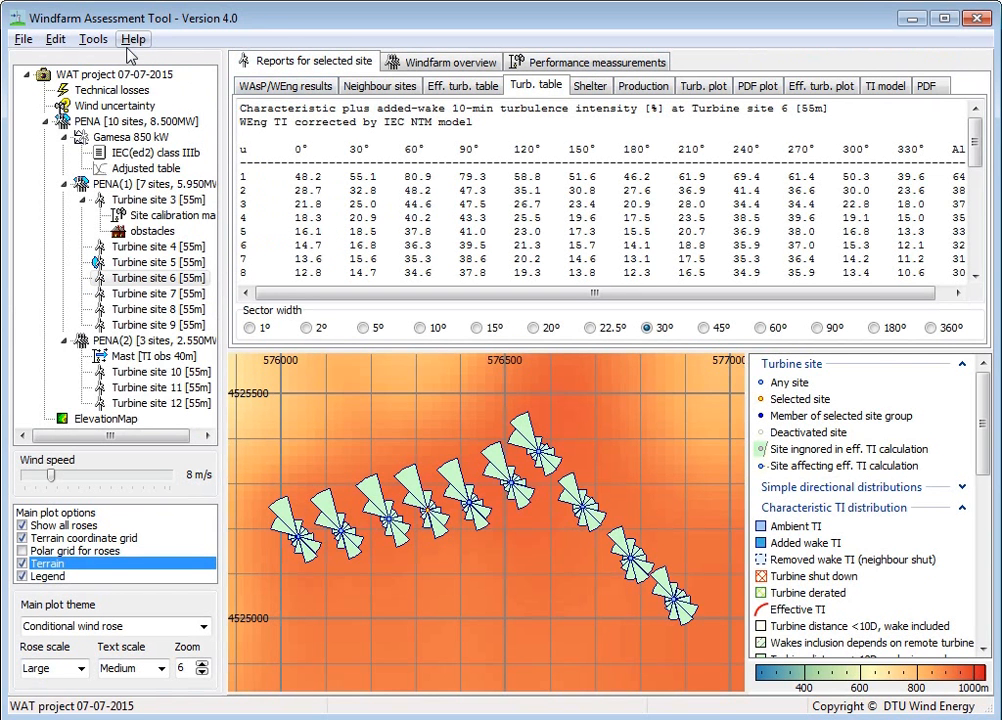
Launch the WAT 4 Helpfile from the Help menu at its Introduction page.
{"action": "left_click", "coordinate": [132, 38]}
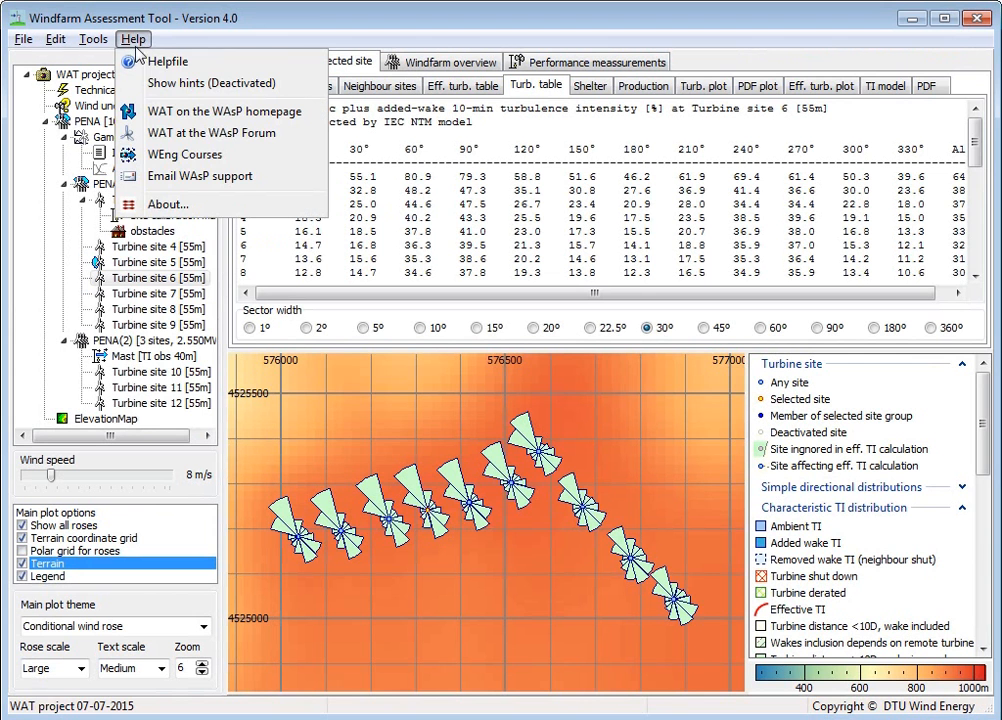
{"action": "mouse_move", "coordinate": [148, 48]}
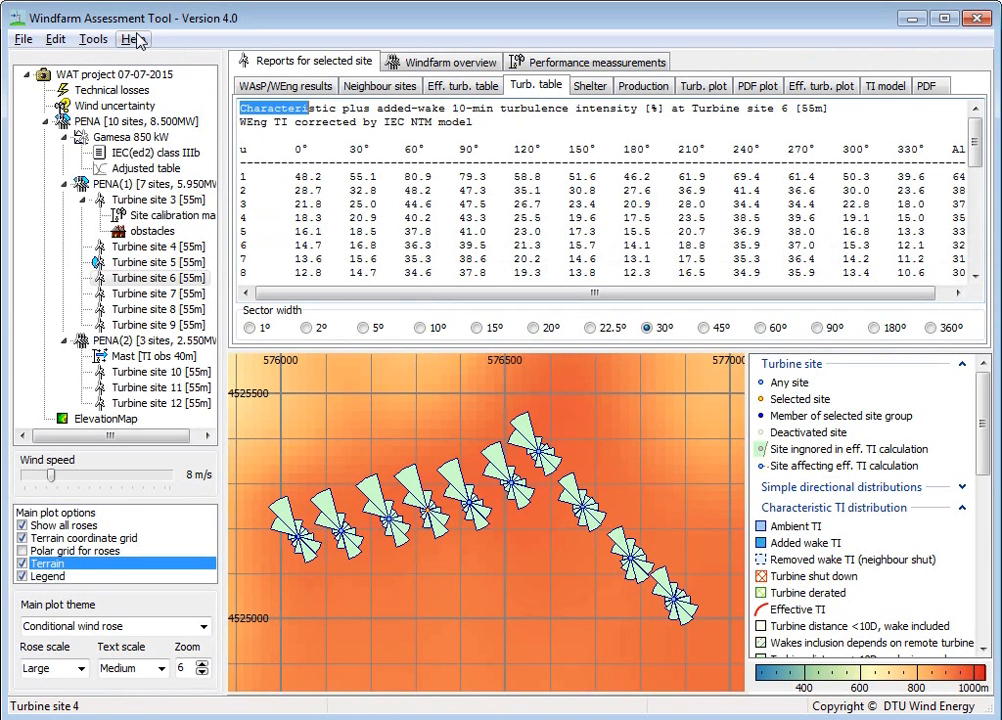
{"action": "left_click", "coordinate": [132, 38]}
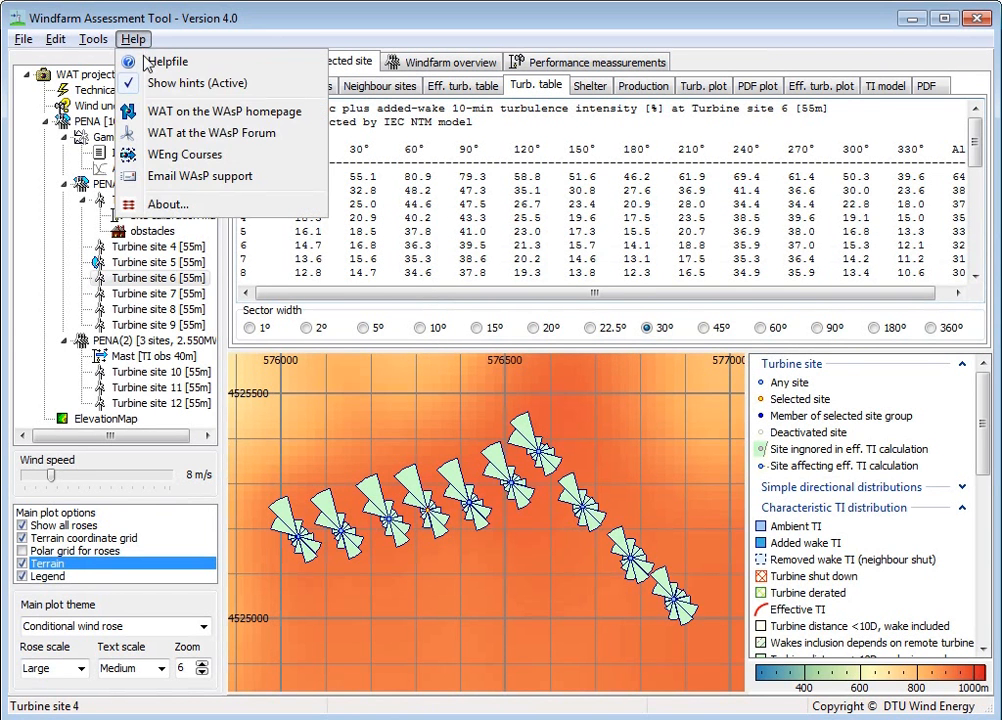
{"action": "left_click", "coordinate": [168, 60]}
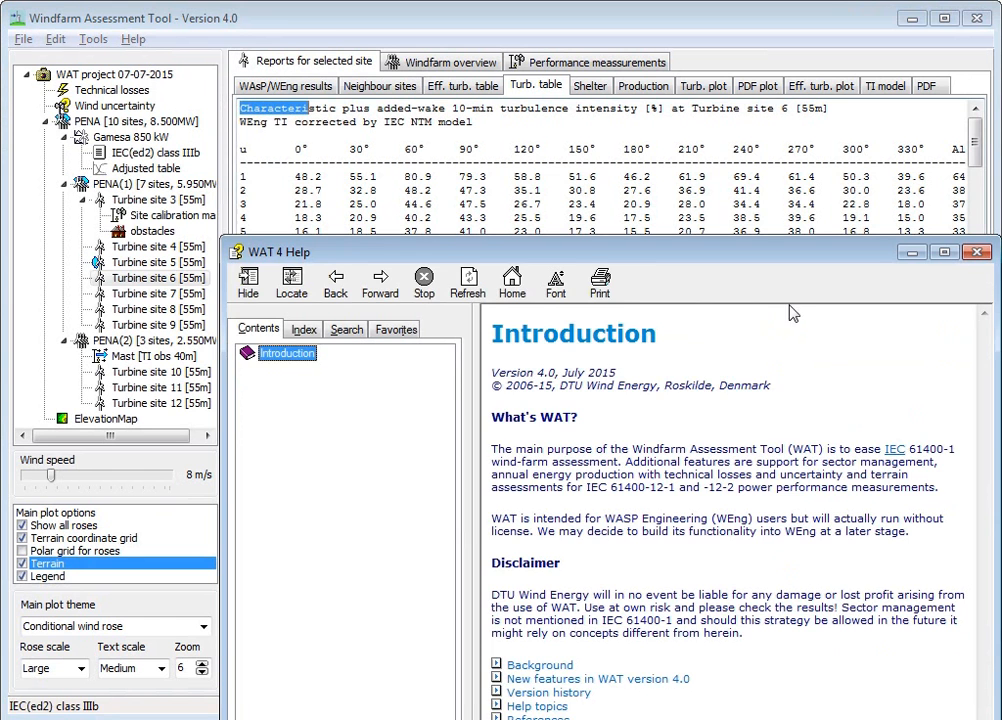
Maximize the help window, expand Introduction contents and display the User Interface topic.
{"action": "left_click", "coordinate": [944, 252]}
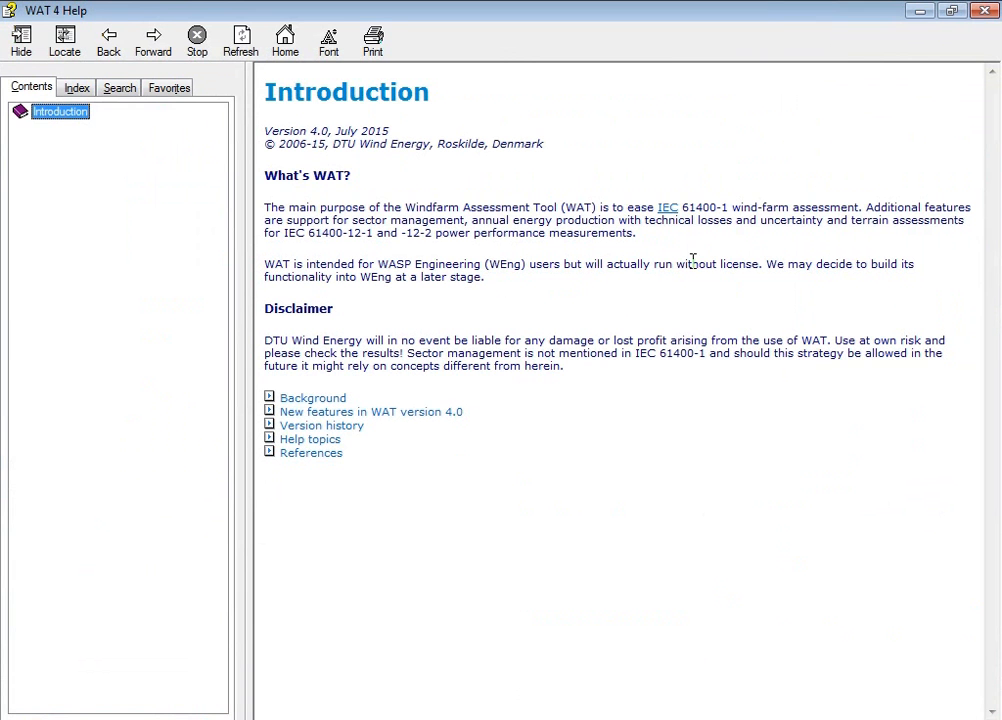
{"action": "left_click", "coordinate": [60, 112]}
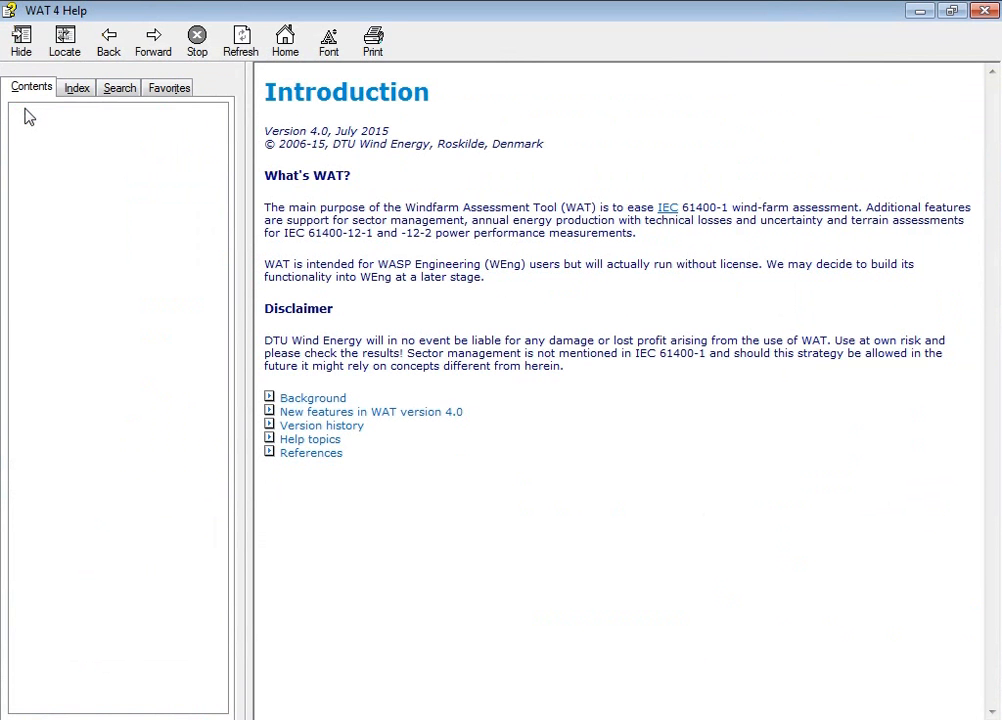
{"action": "left_click", "coordinate": [32, 88]}
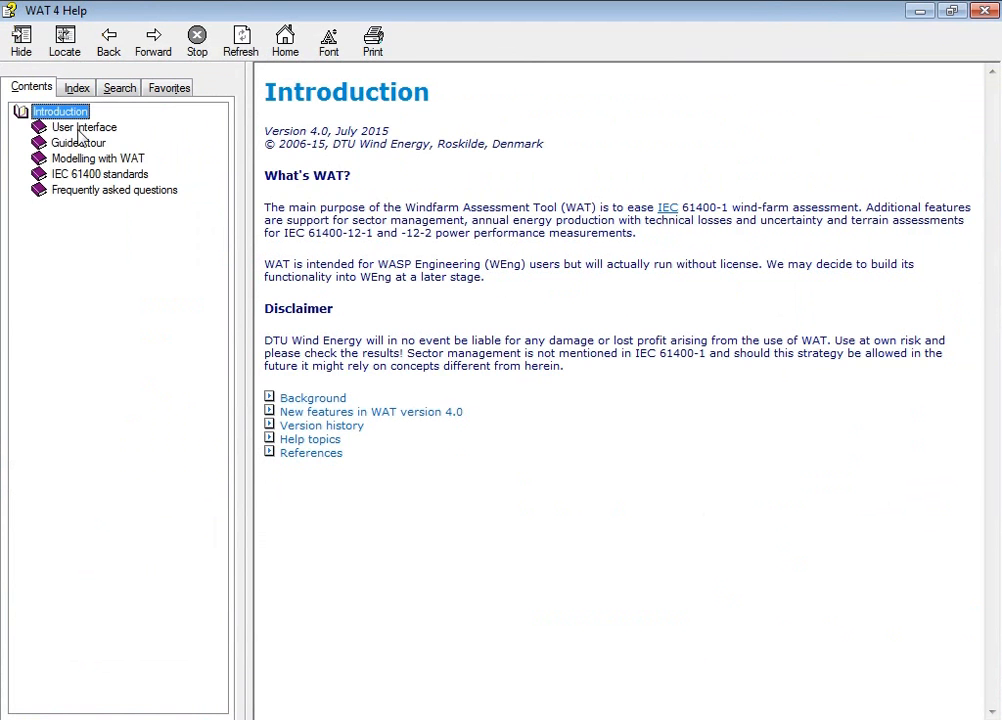
{"action": "left_click", "coordinate": [84, 128]}
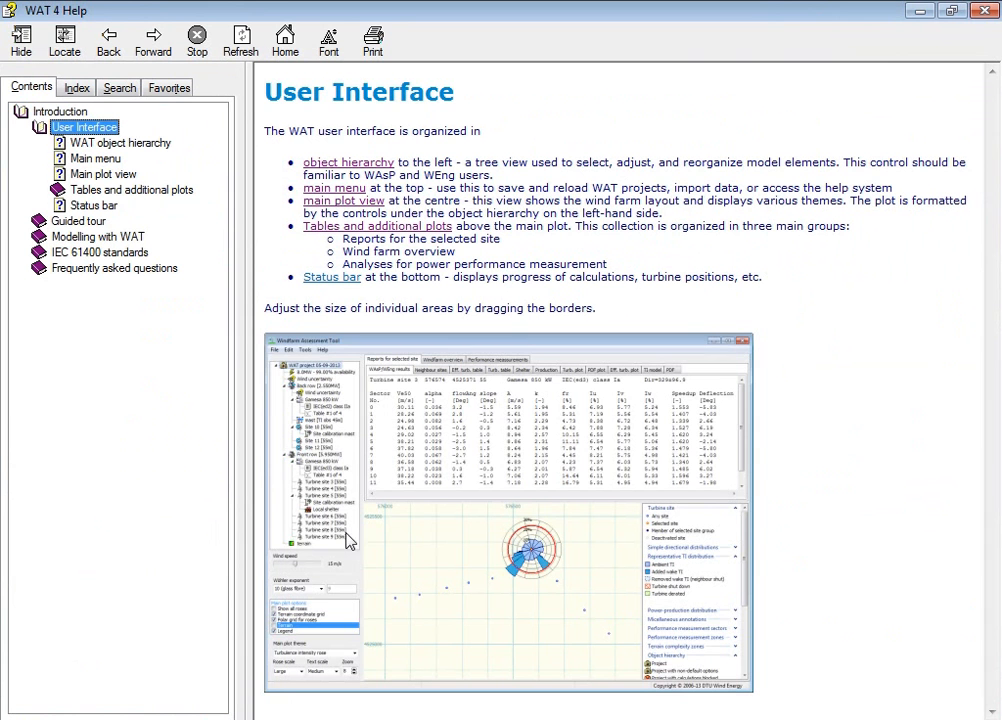
{"action": "mouse_move", "coordinate": [440, 638]}
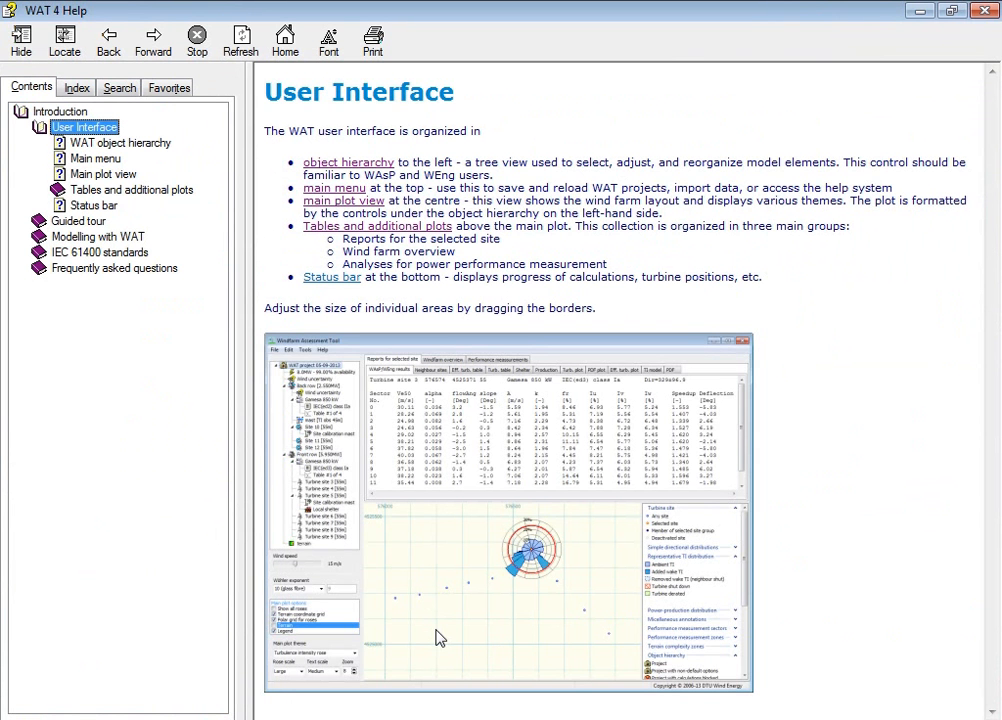
{"action": "mouse_move", "coordinate": [436, 632]}
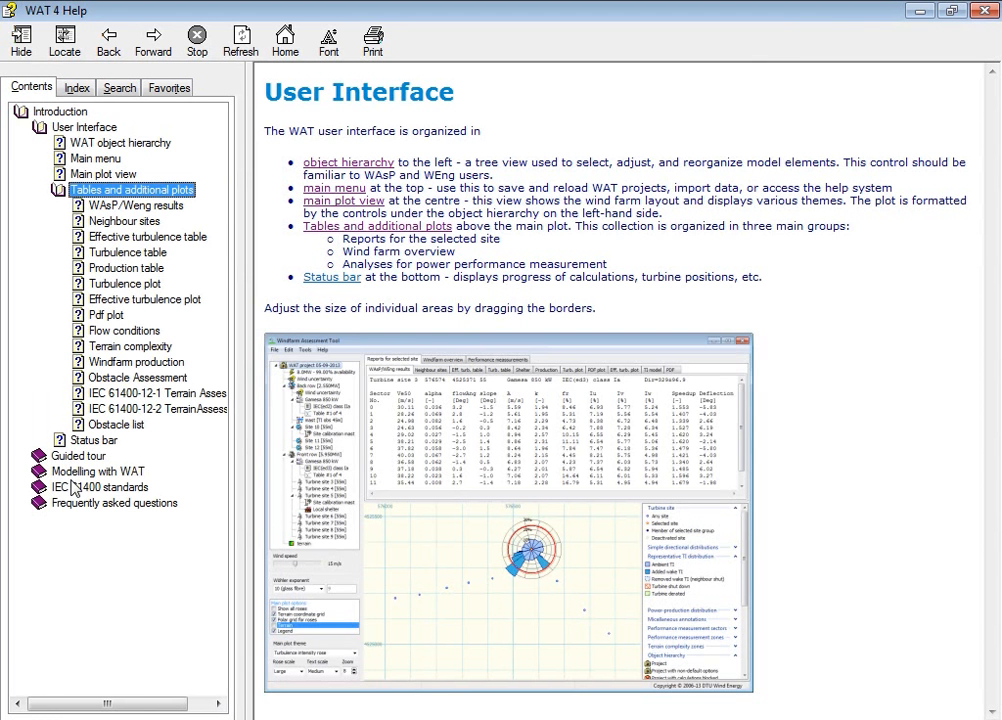
{"action": "mouse_move", "coordinate": [108, 480]}
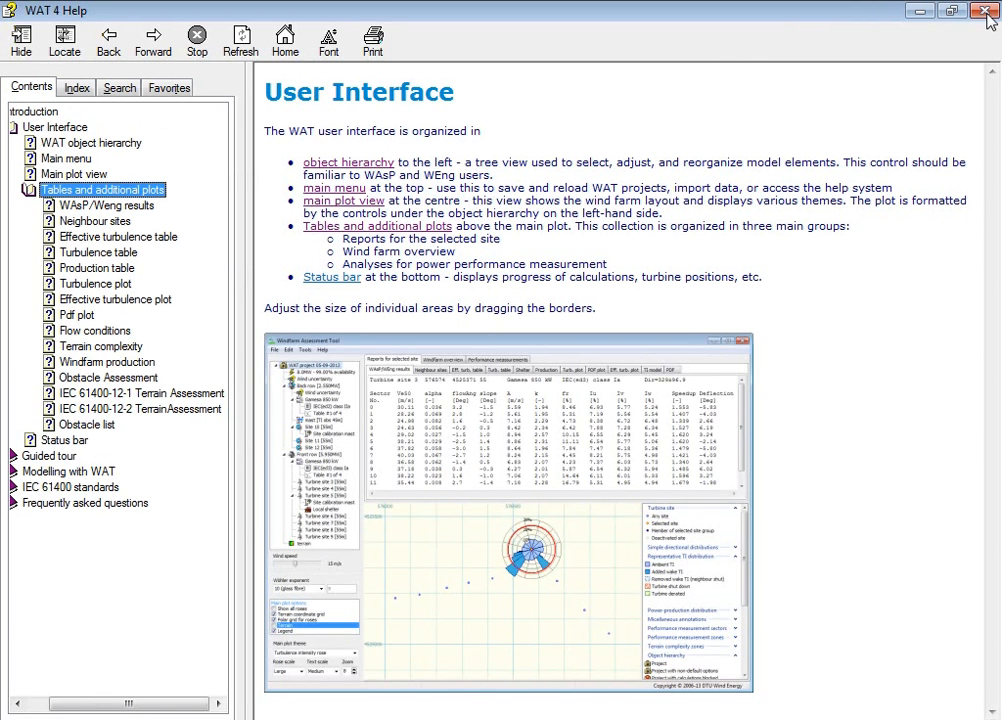
{"action": "mouse_move", "coordinate": [988, 12]}
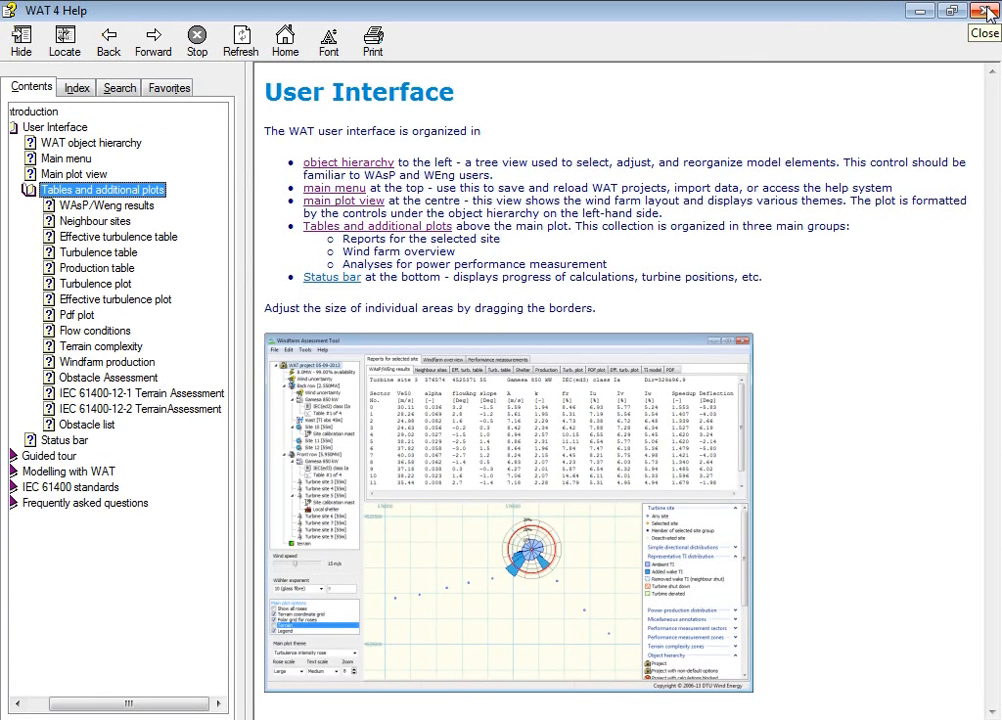